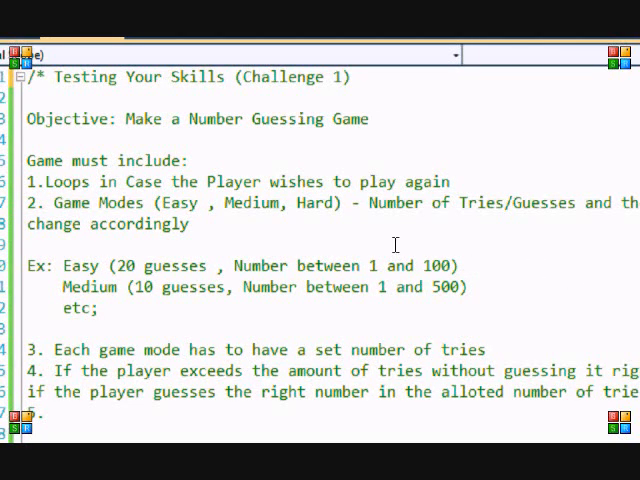
mouse_move(318, 230)
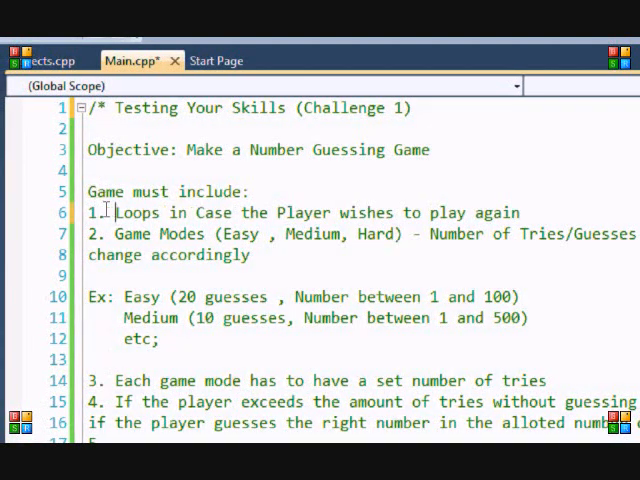
Step: Review the play-again requirement and requirements 1 and 2 with their examples in Main.cpp
left_click_drag(112, 212, 428, 232)
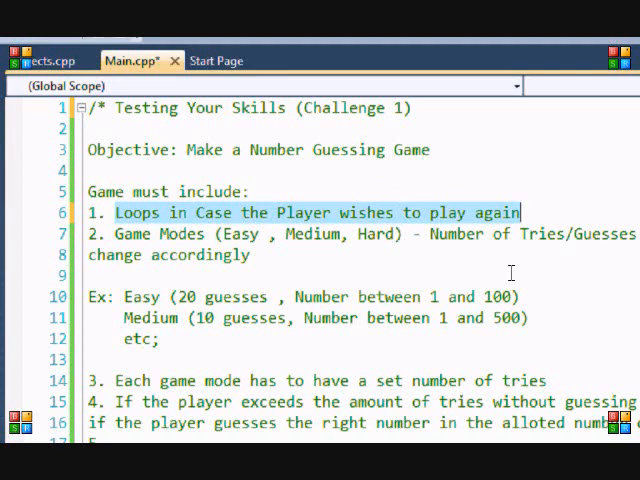
mouse_move(388, 218)
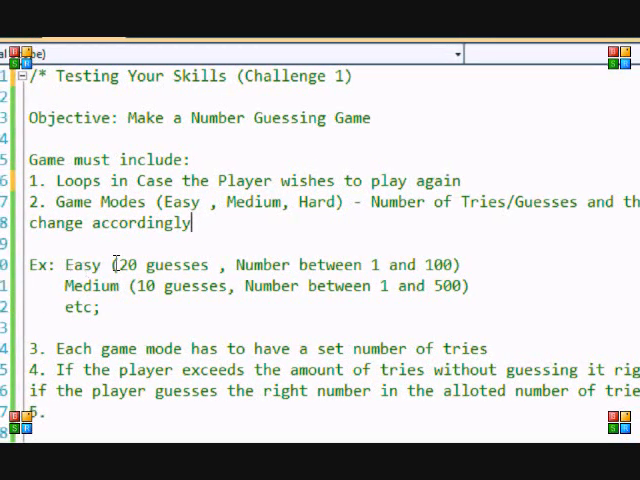
left_click_drag(118, 264, 210, 264)
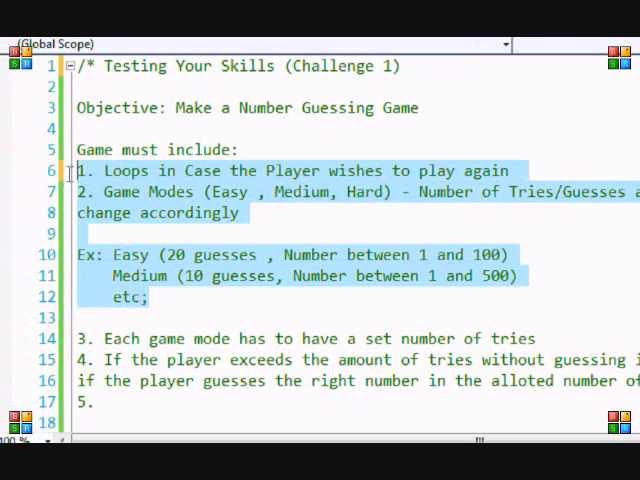
scroll("down", 3)
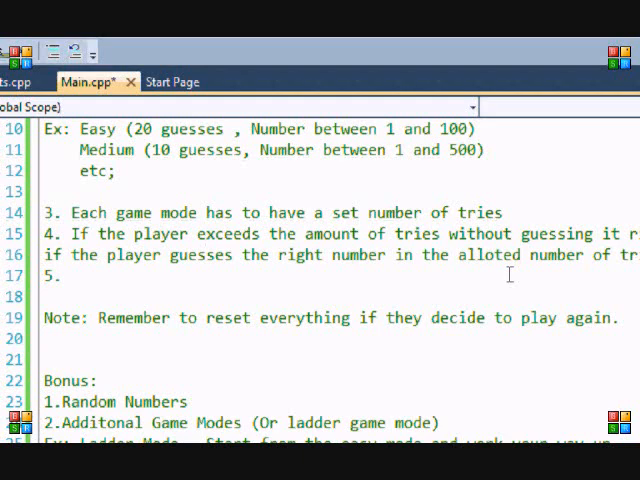
scroll("right", 3)
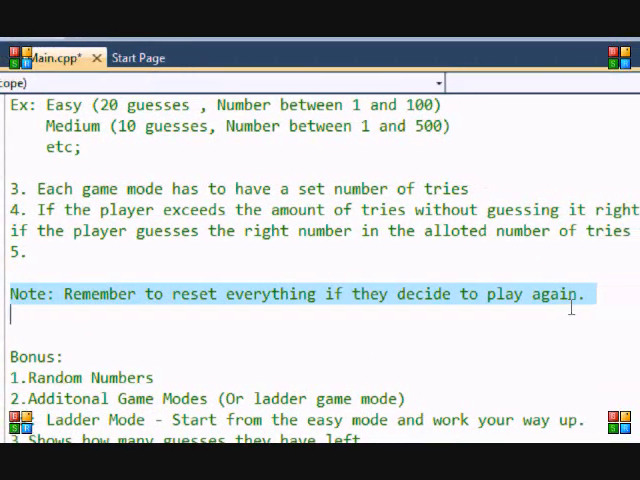
scroll("down", 3)
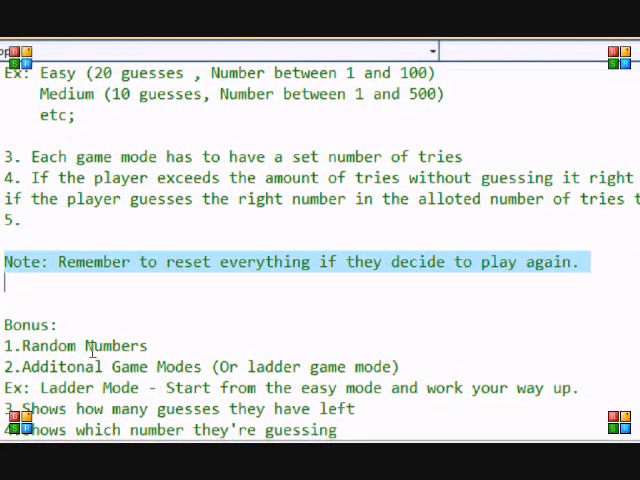
scroll("down", 3)
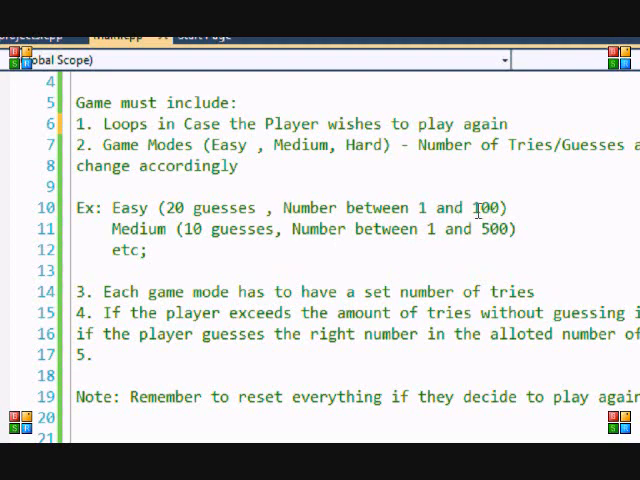
scroll("down", 3)
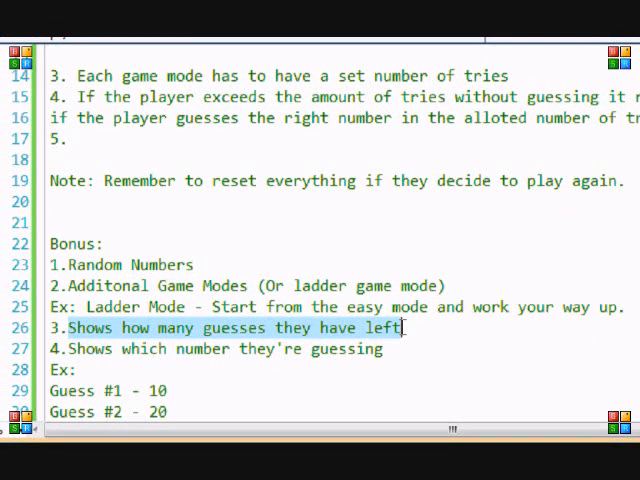
scroll("down", 3)
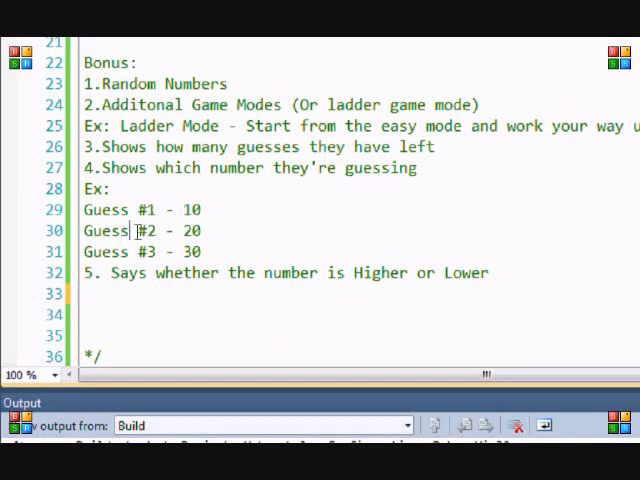
Step: Review the Guess #3 label and bonus item 5 about Higher or Lower hints
double_click(152, 252)
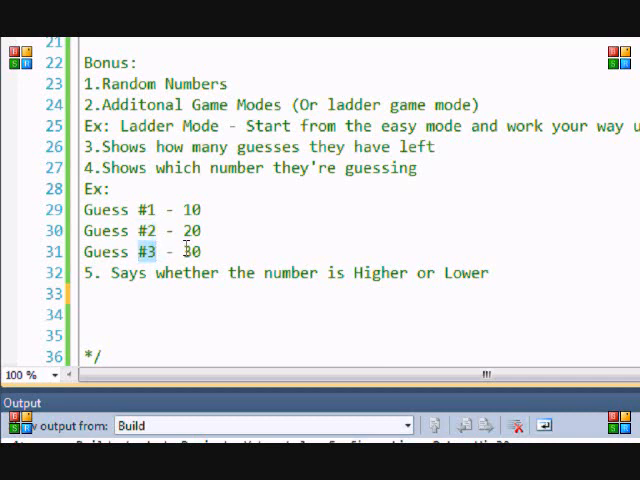
mouse_move(122, 272)
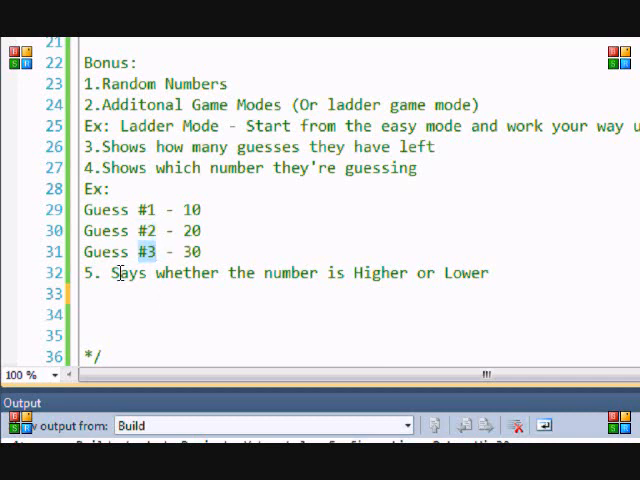
left_click_drag(116, 272, 488, 272)
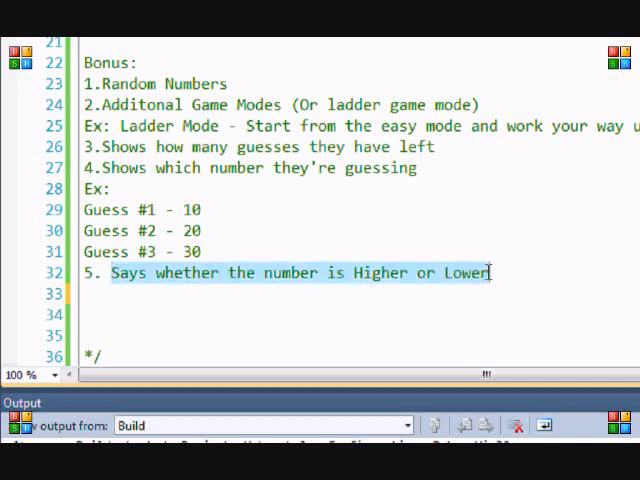
left_click(420, 272)
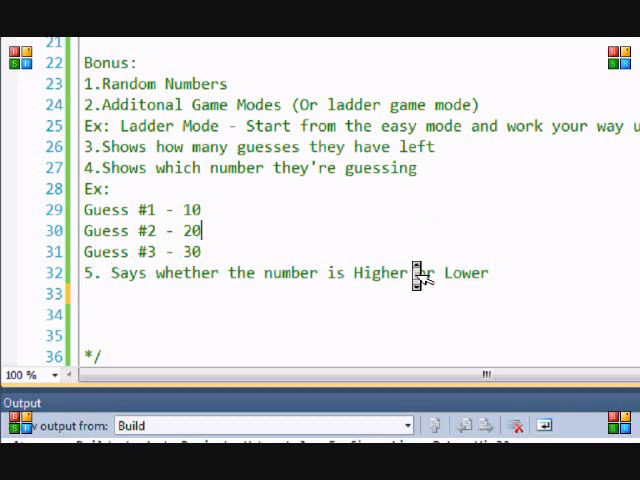
scroll("down", 3)
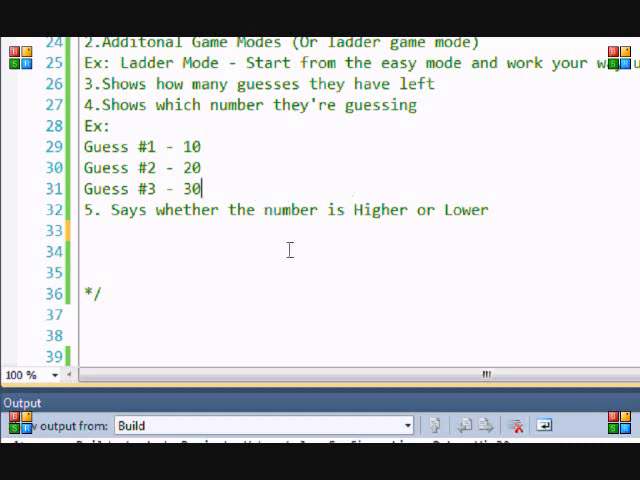
double_click(378, 210)
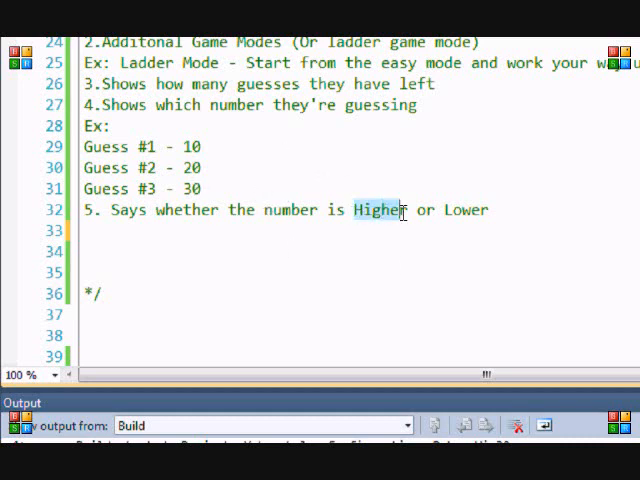
double_click(462, 210)
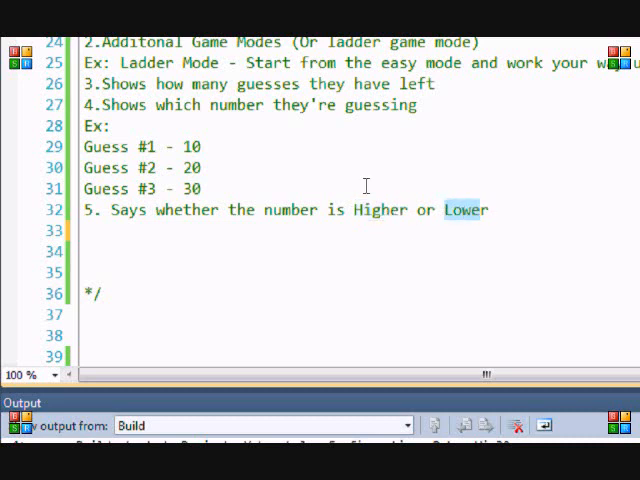
scroll("up", 3)
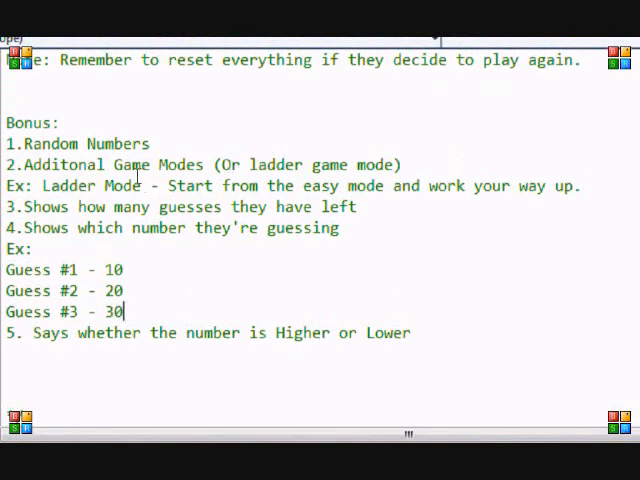
Step: Build the project and confirm the Output window reports 1 succeeded
left_click(116, 164)
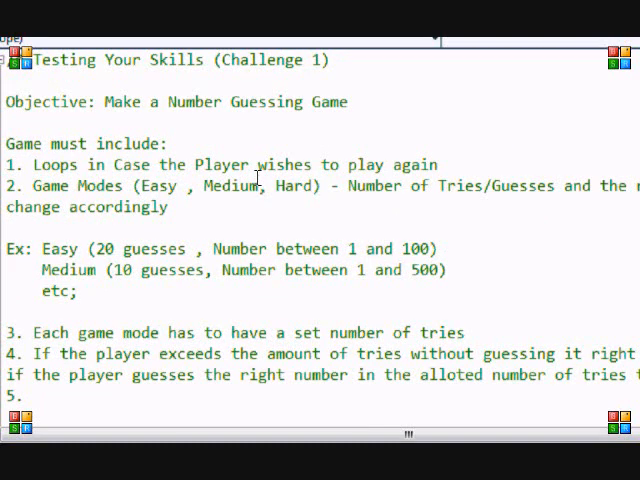
mouse_move(290, 240)
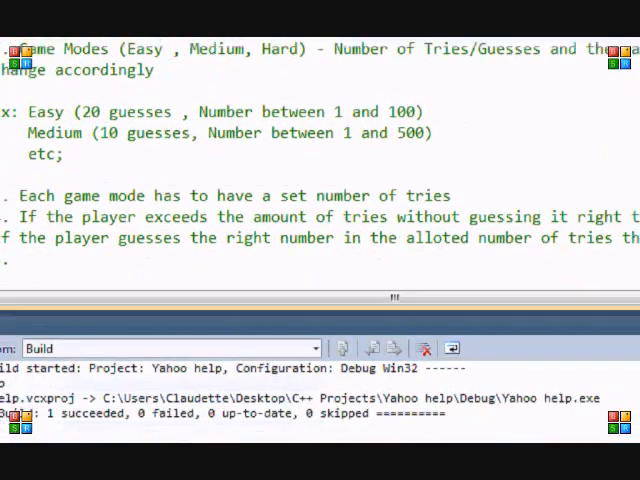
scroll("down", 3)
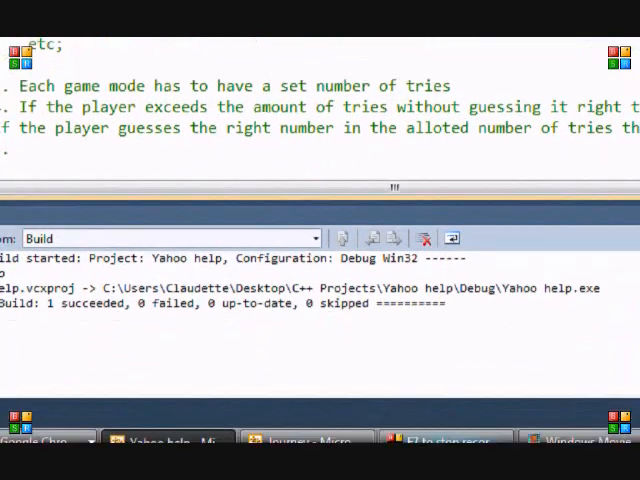